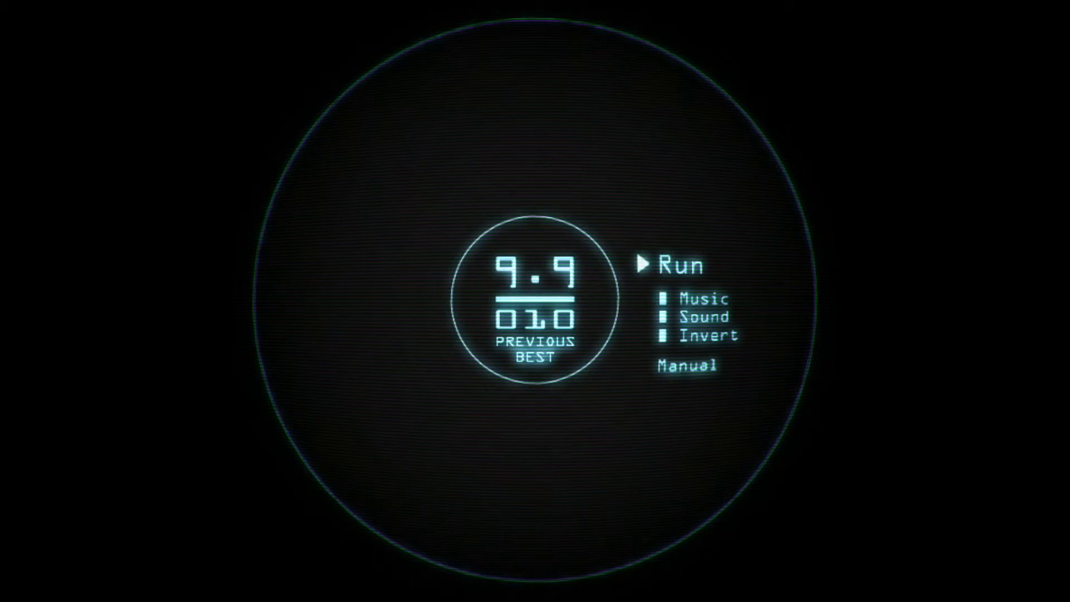
pyautogui.click(680, 265)
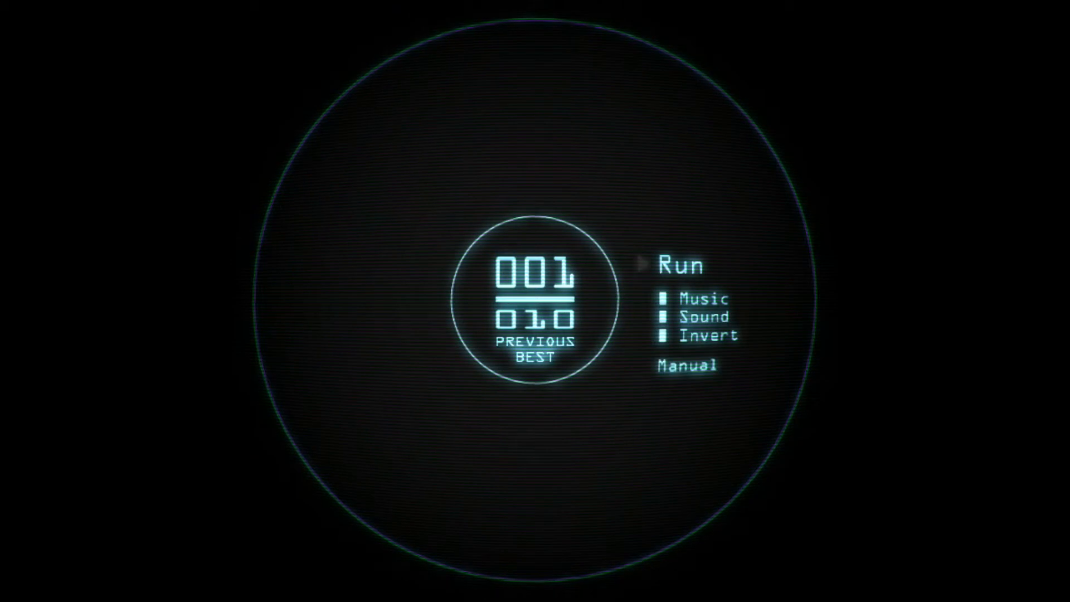
pyautogui.click(681, 265)
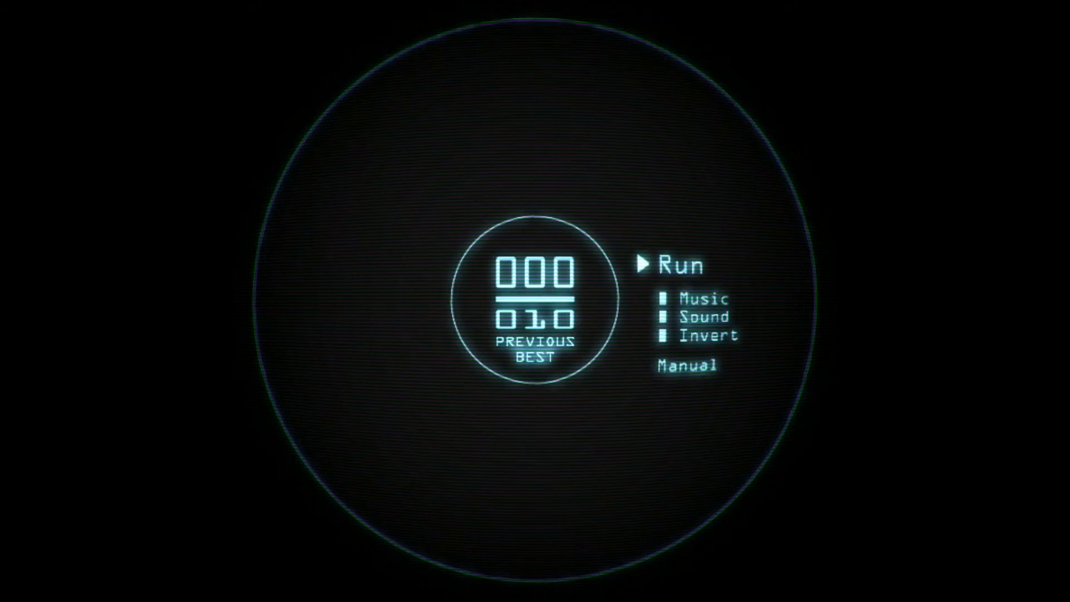
pyautogui.click(677, 265)
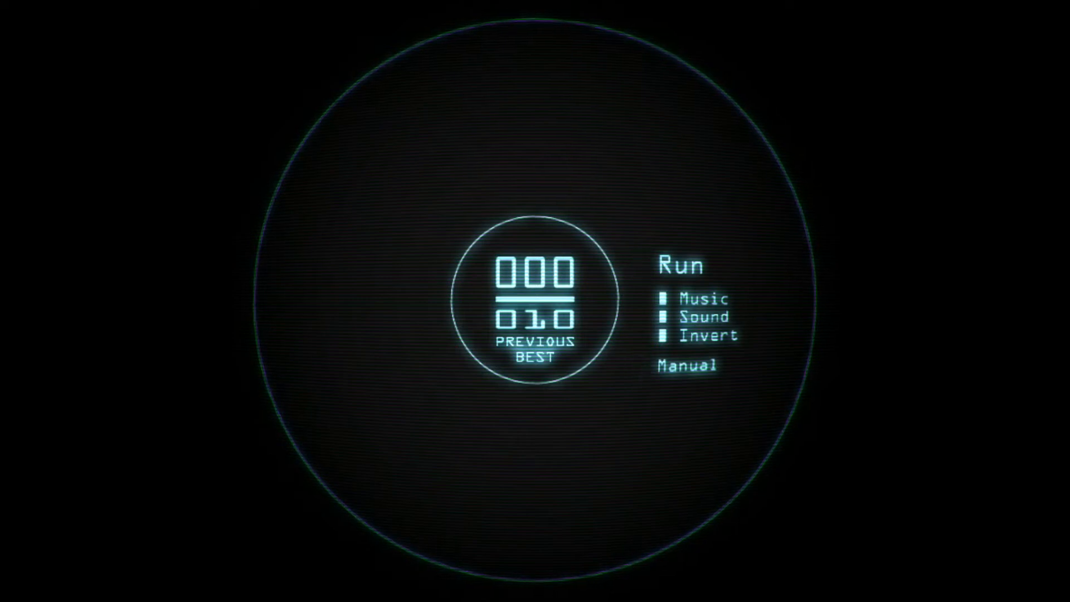
pyautogui.click(678, 265)
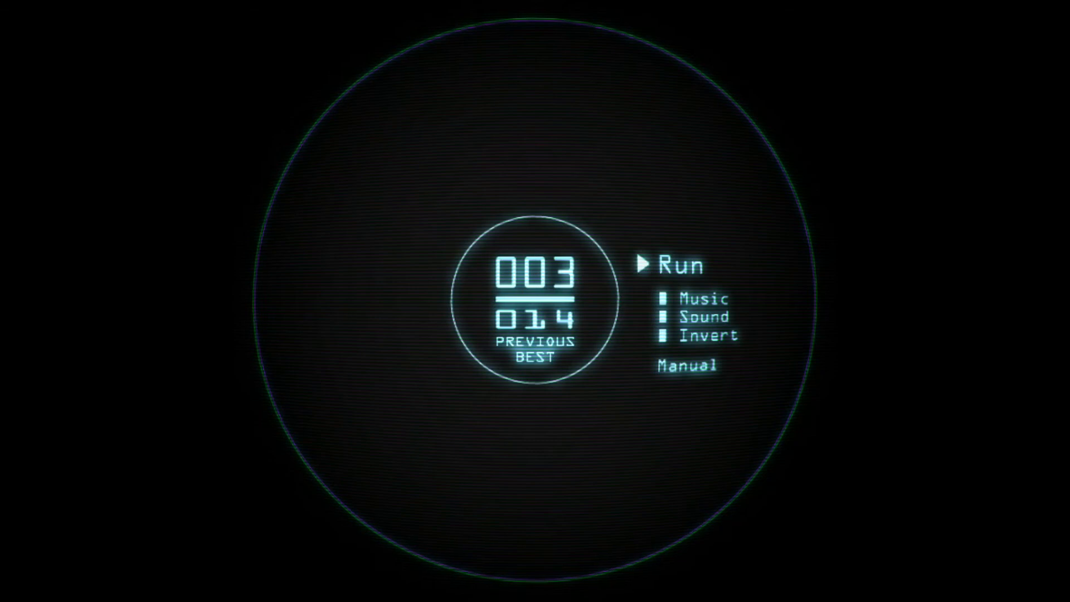
pyautogui.click(675, 265)
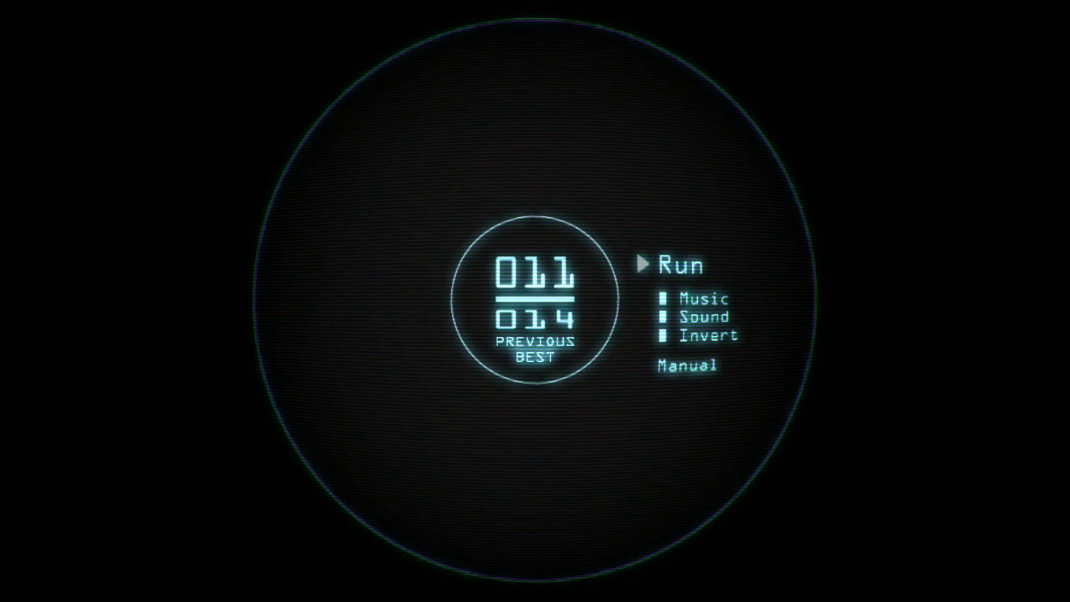
pyautogui.click(679, 266)
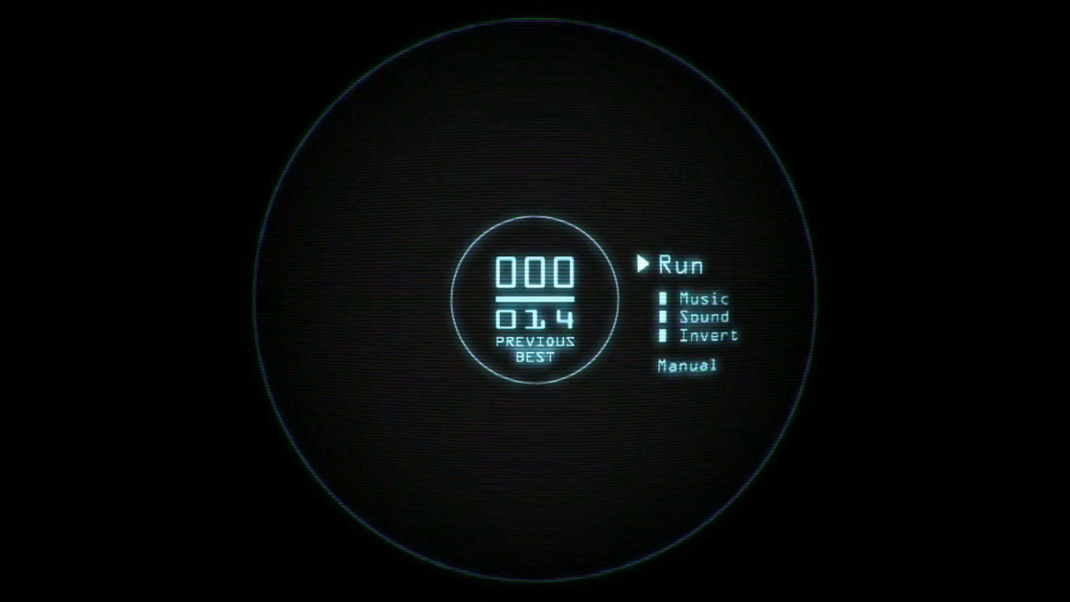
pyautogui.click(679, 265)
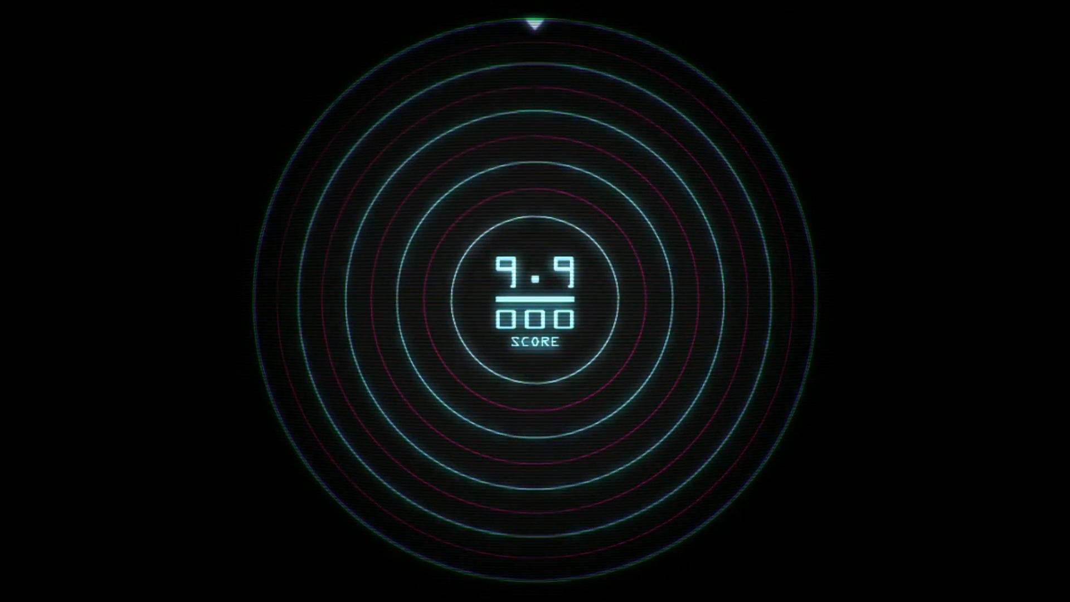